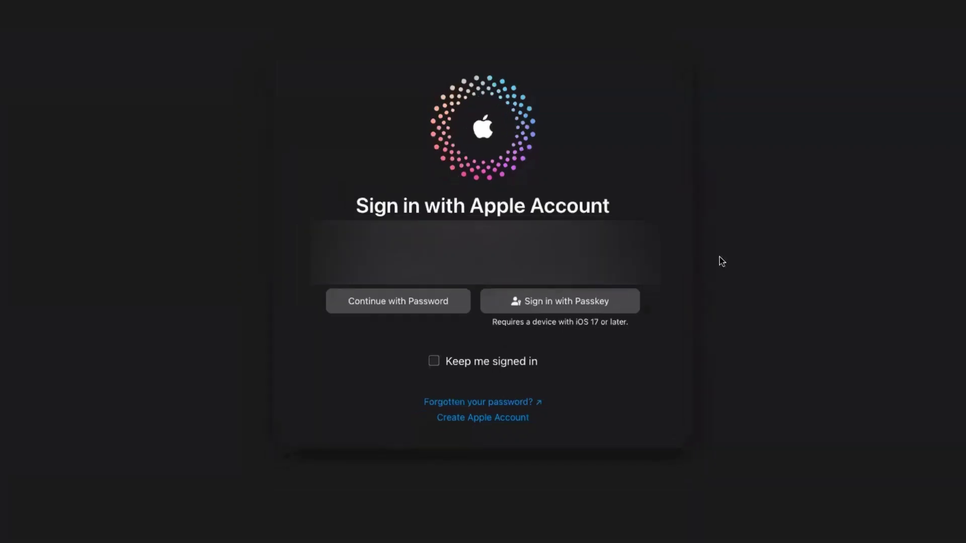
mouse_move(545, 307)
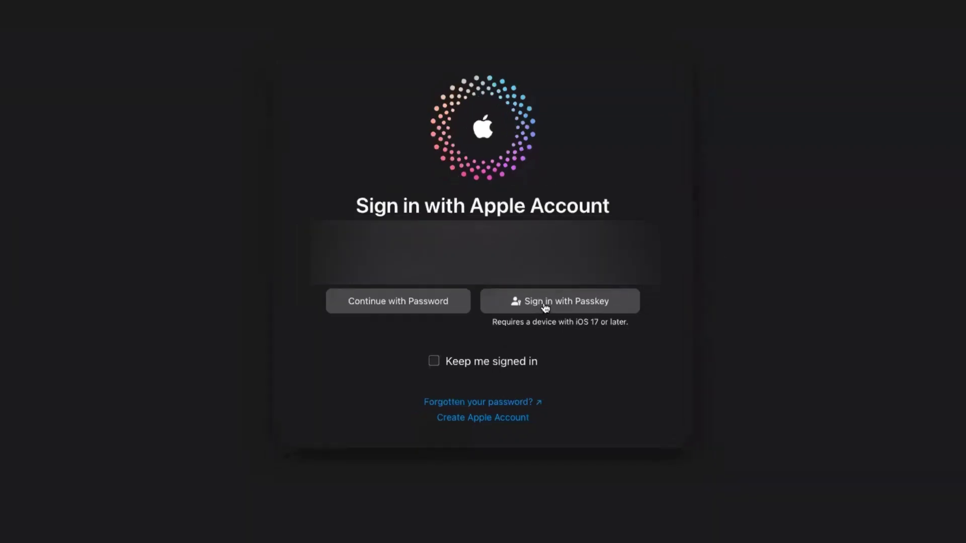
Choose 'Sign in with Passkey' so the page shows a QR code for the phone
left_click(560, 301)
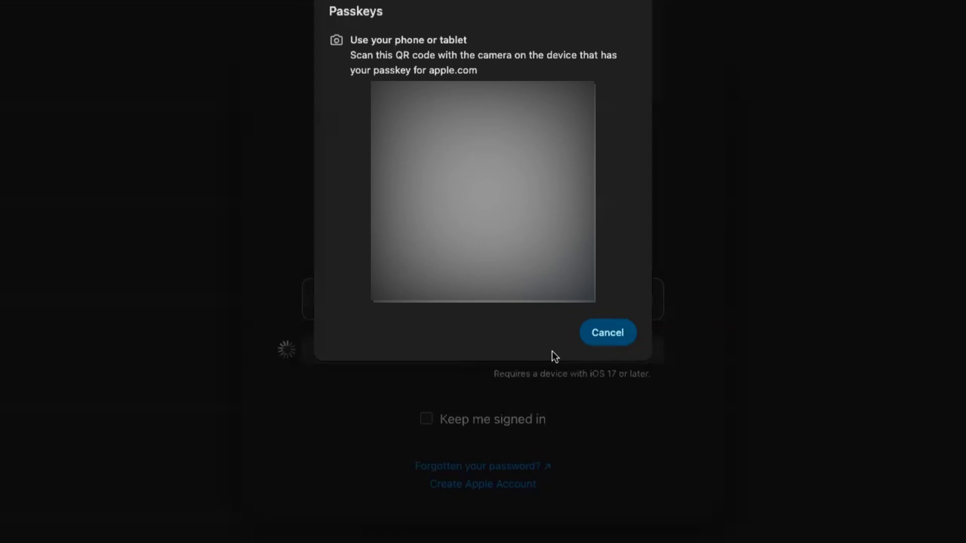
mouse_move(311, 129)
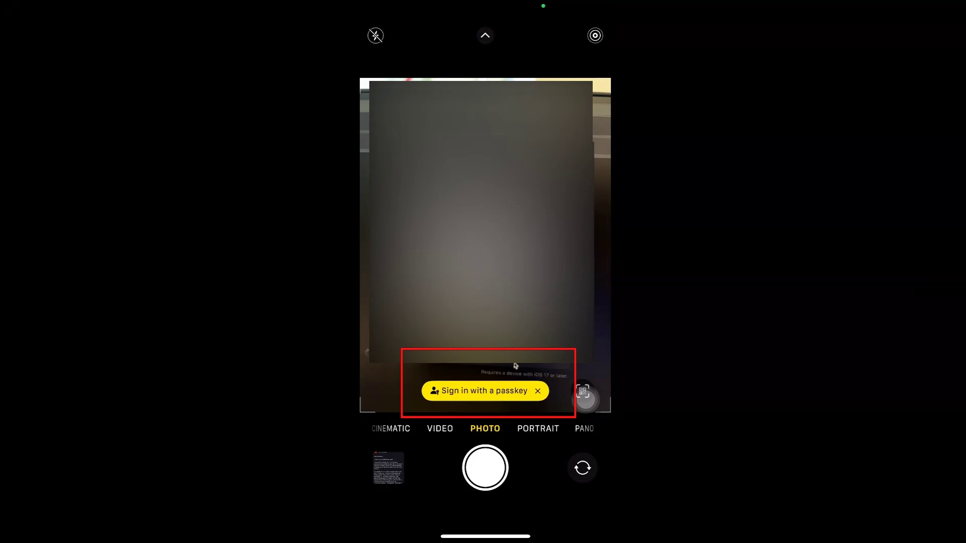
Use the scanned QR code's passkey banner and confirm the Apple ID sign-in with Face ID
left_click(480, 390)
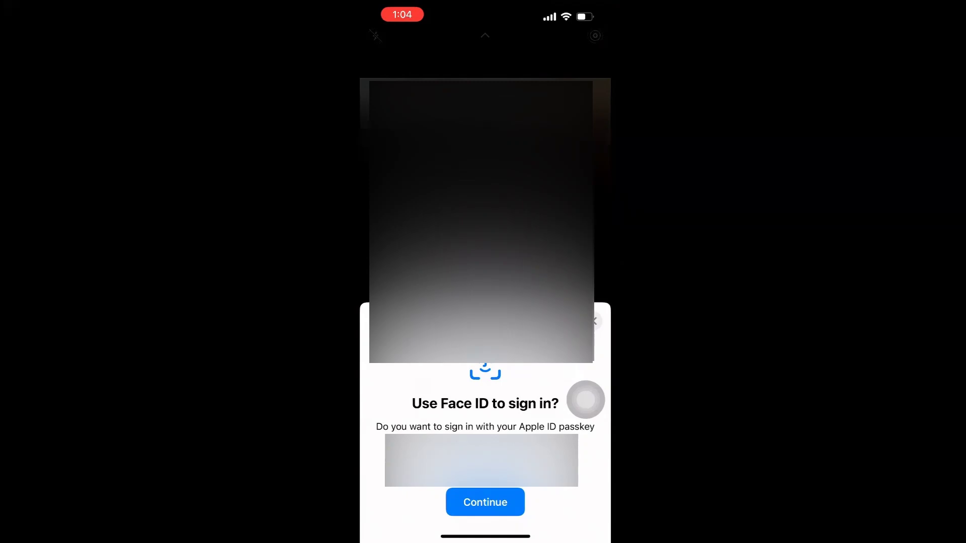
left_click(485, 502)
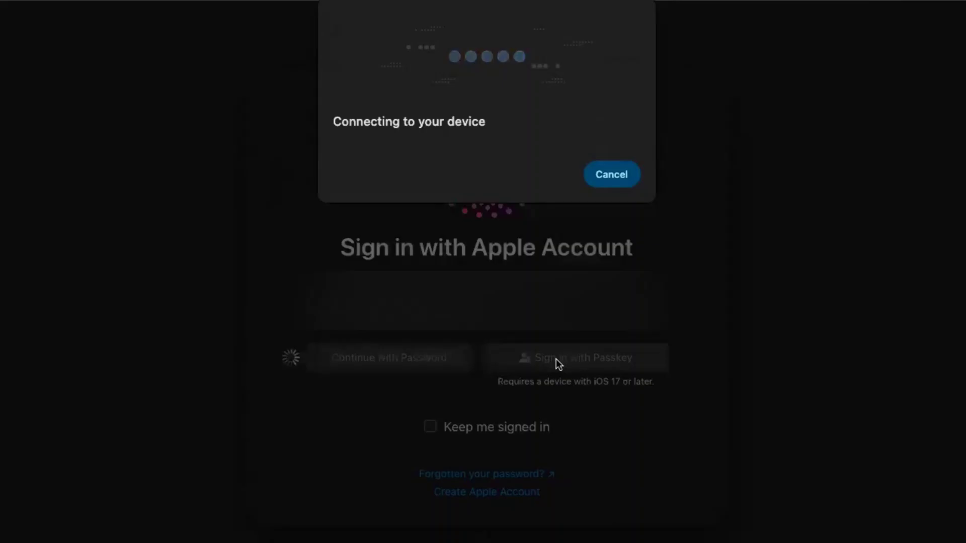